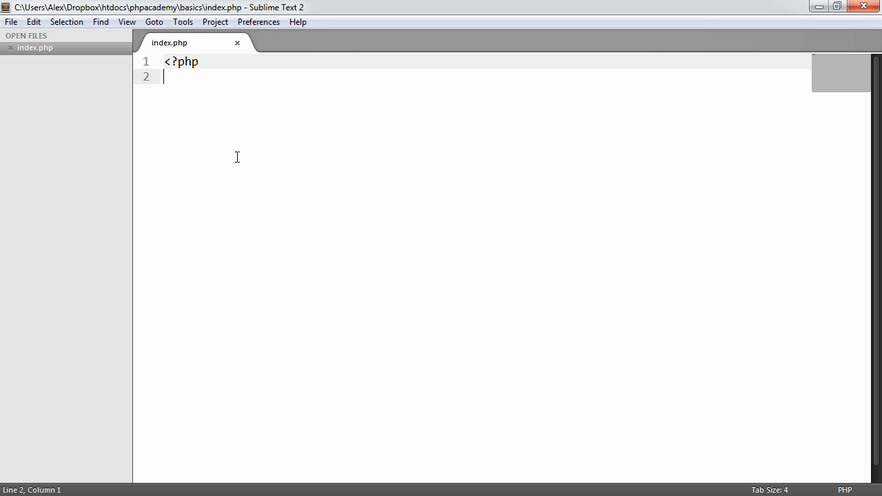
mouse_move(251, 170)
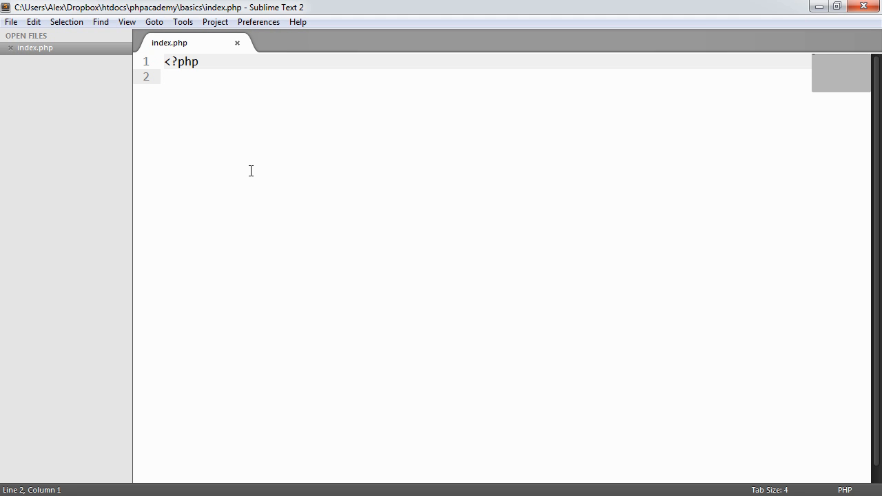
- Define $names = array('Alex', 'Billy', 'Dale'); at the top of index.php
text($na)
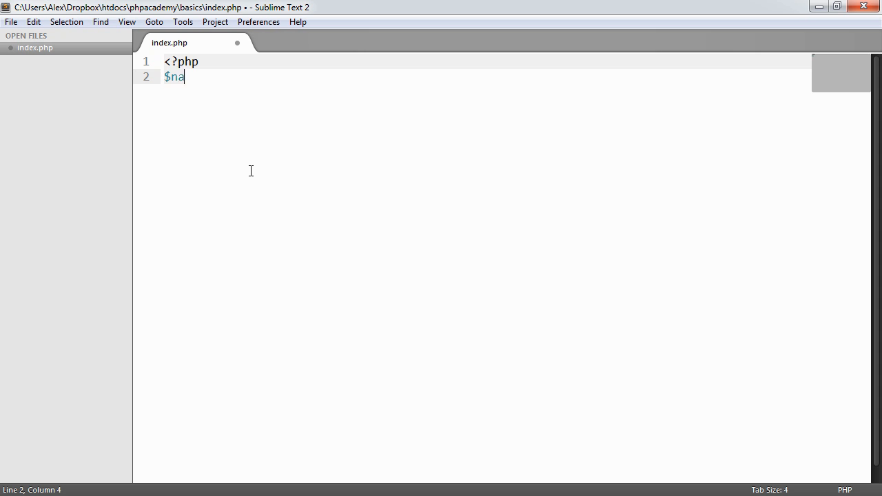
text(mes = array)
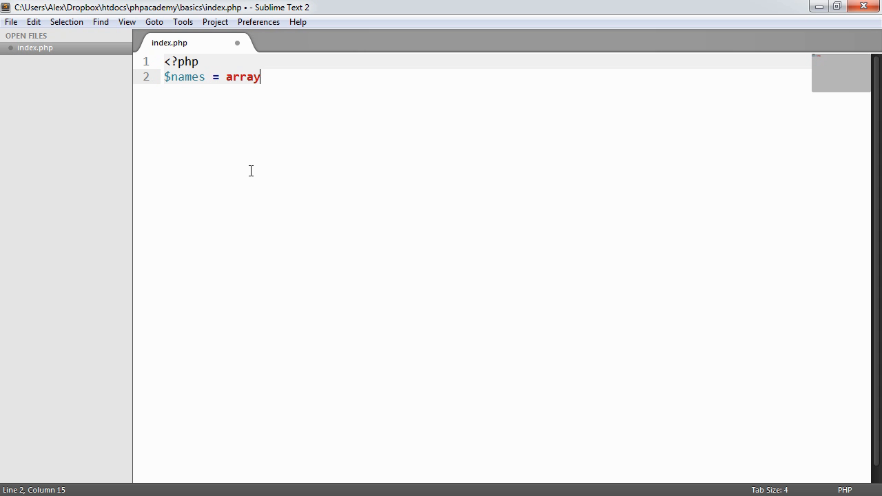
text(('');)
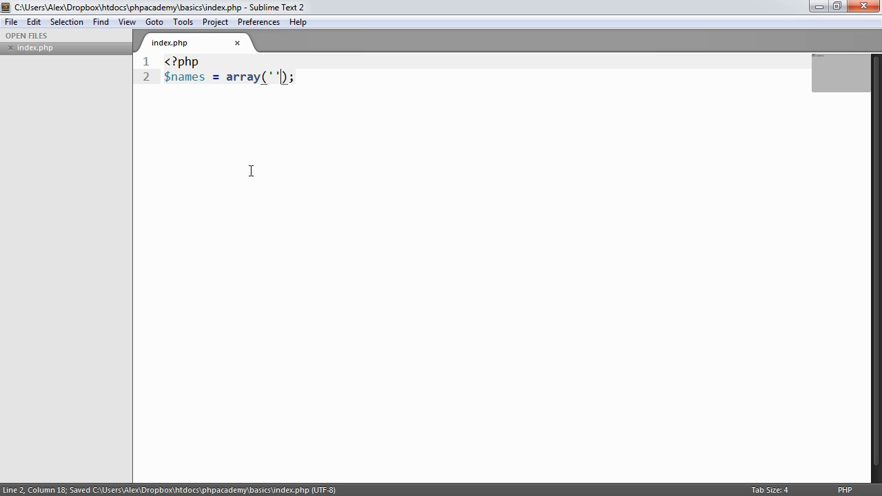
text(Alex',)
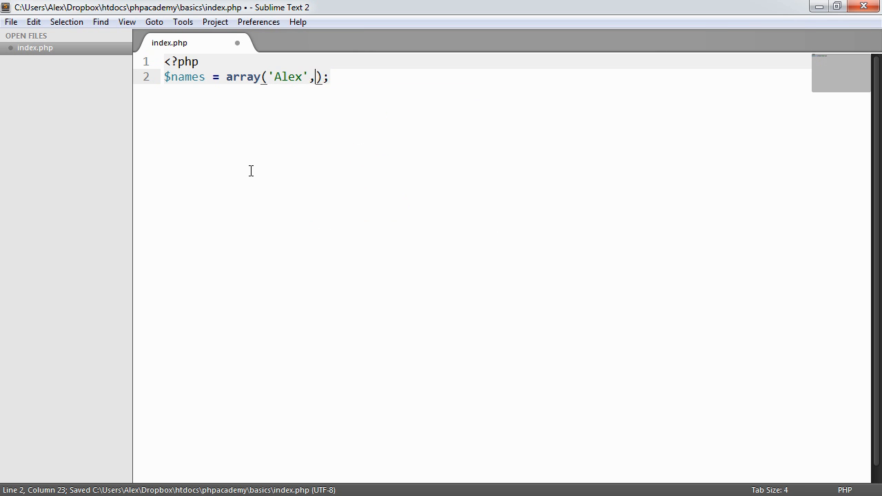
text('Billy', 'Dale')
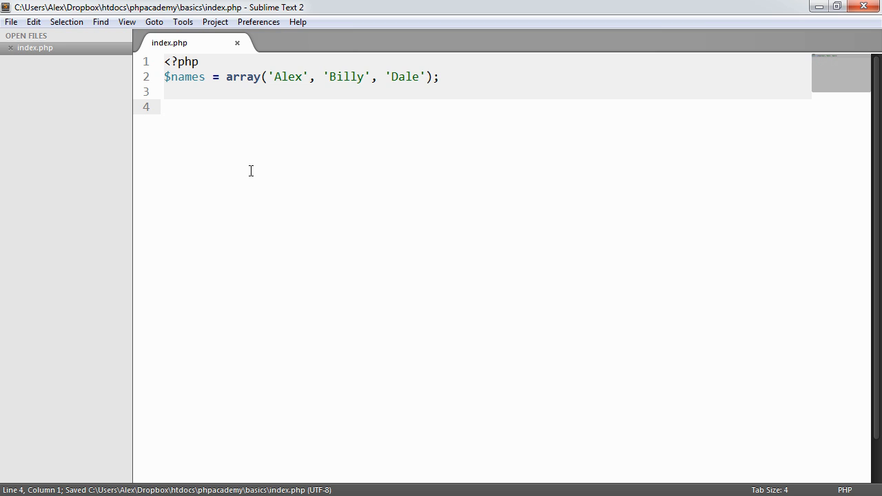
- Write the loop header foreach($names as $name) with its braces
text(foreach() {)
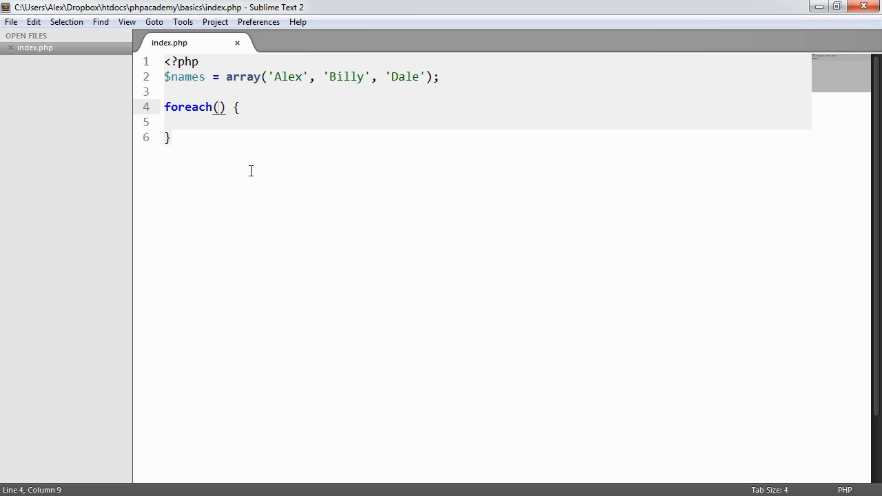
click(218, 107)
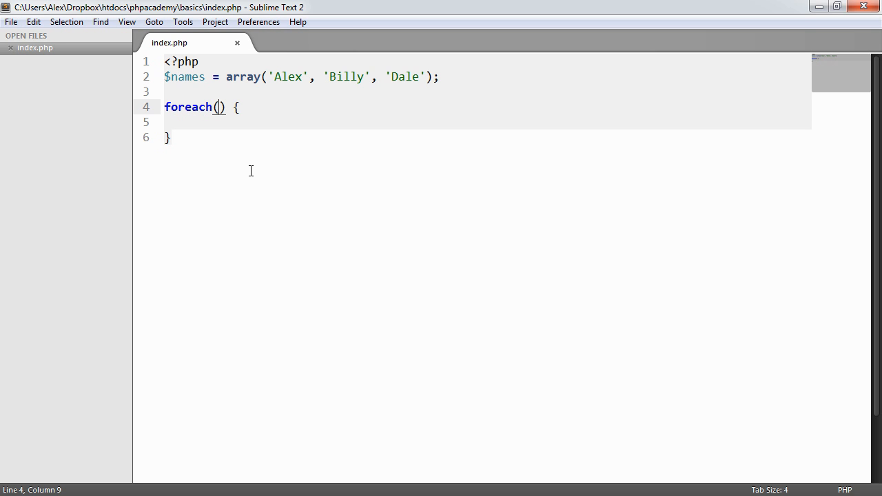
text($names)
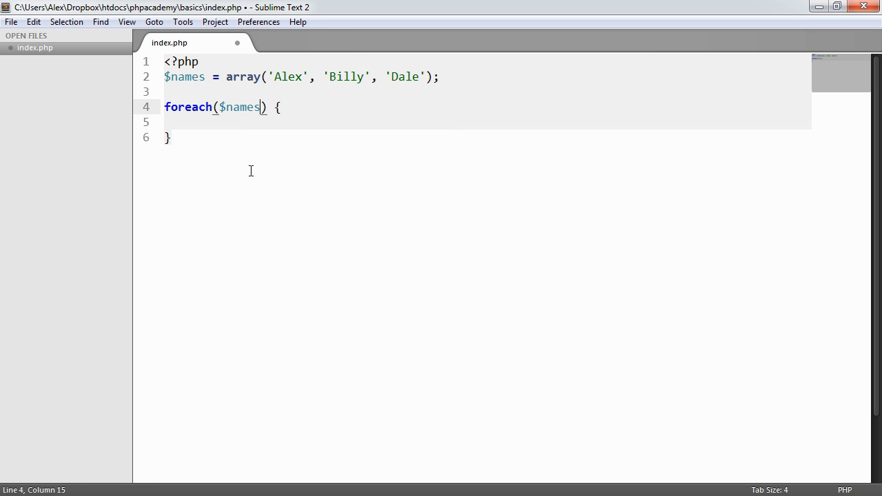
text(" ")
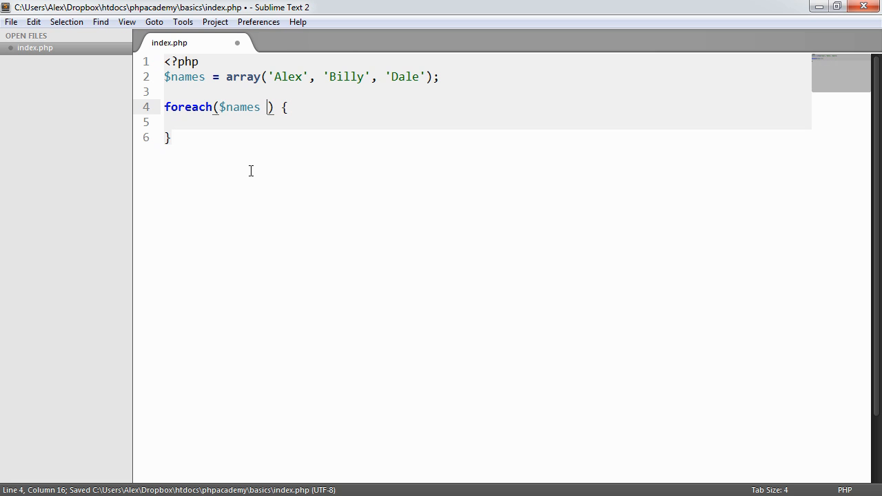
text(as)
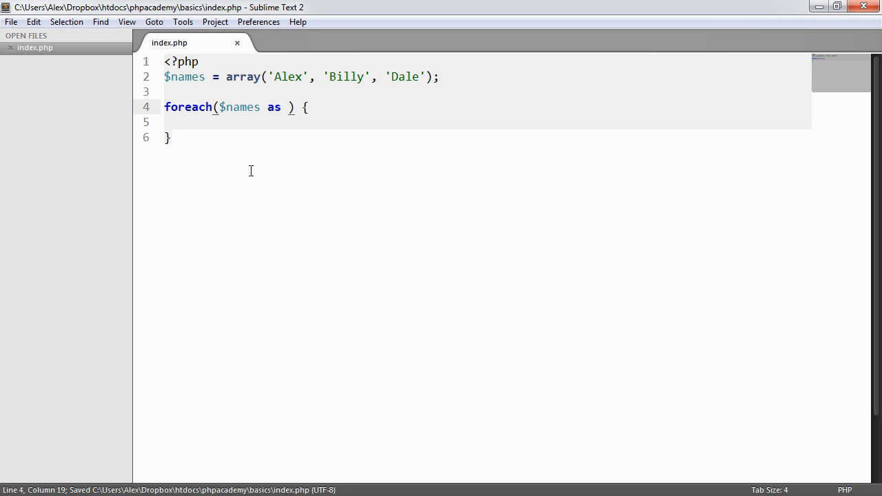
text($nam)
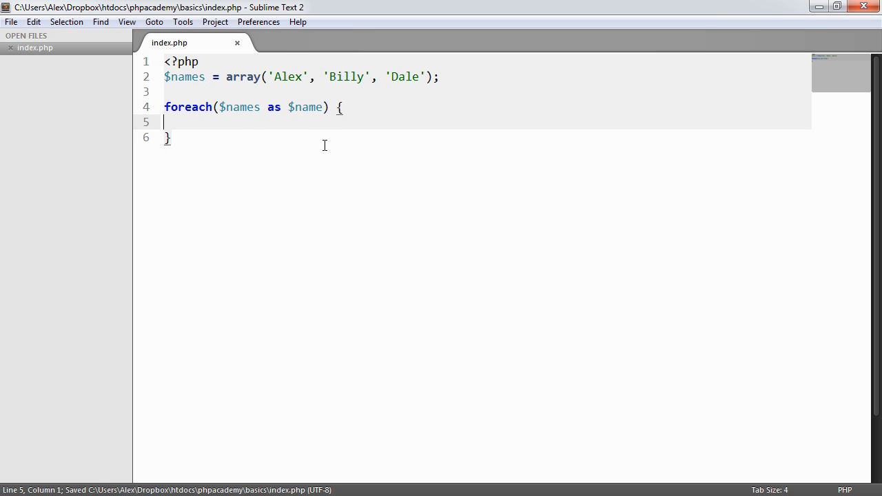
- Echo $name inside the loop body so each name prints
text(echo)
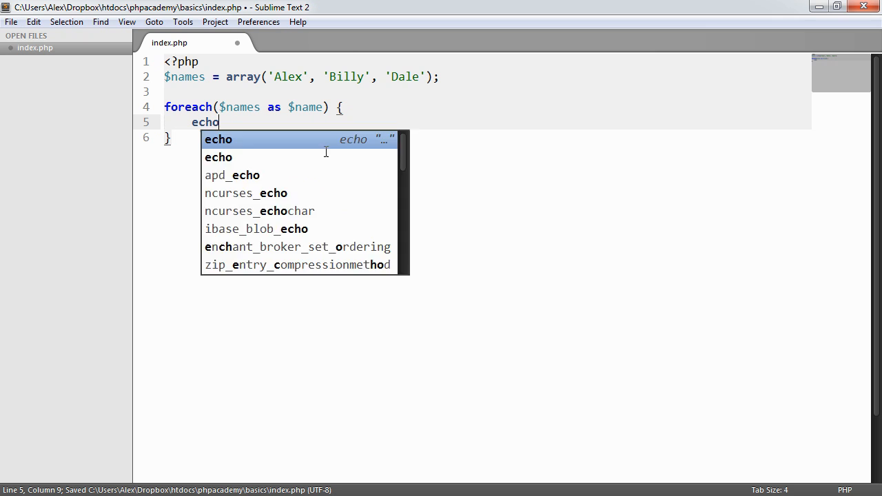
text($name)
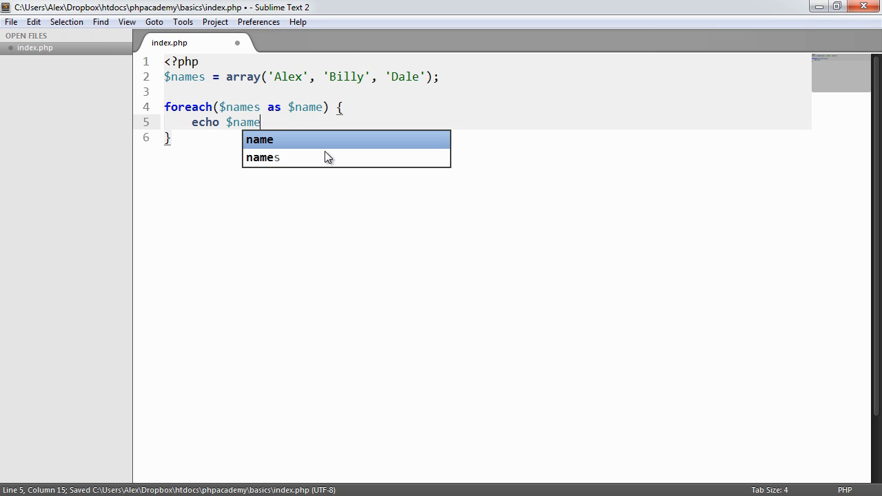
text(, ')
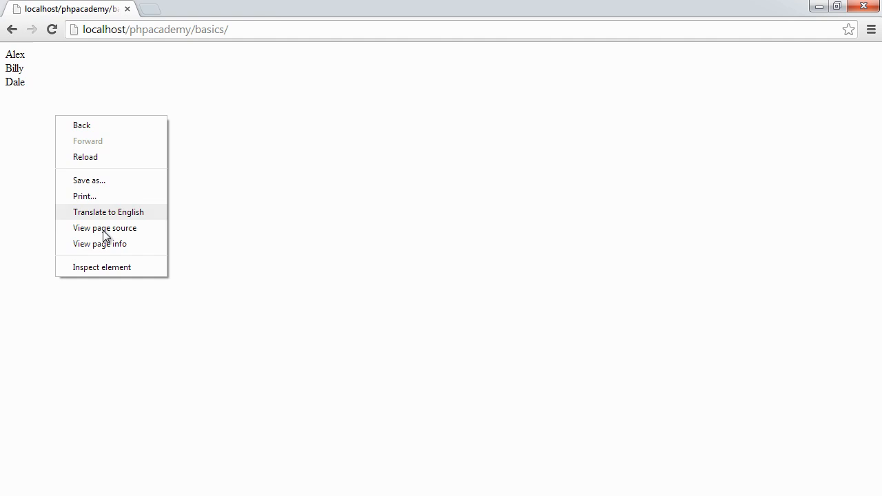
- View the generated HTML source of the basics page listing the three names
click(104, 228)
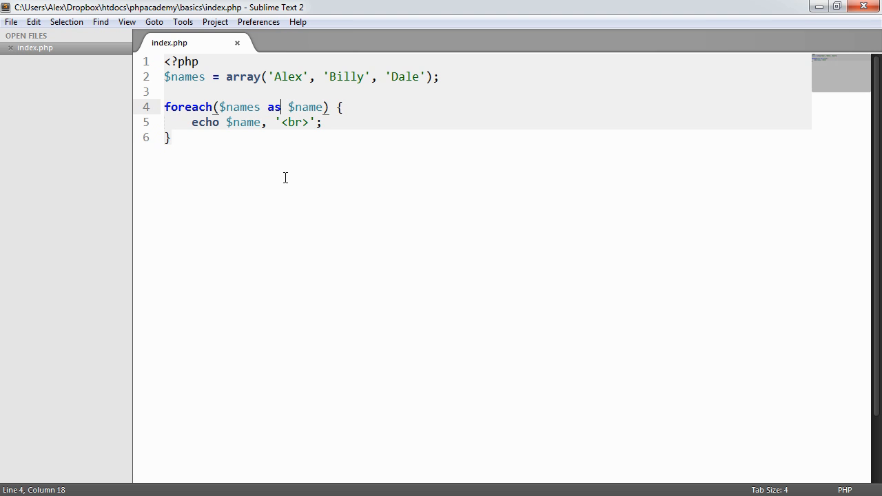
- Add $index => to the loop header so it reads foreach($names as $index => $name), and save
text($index => $)
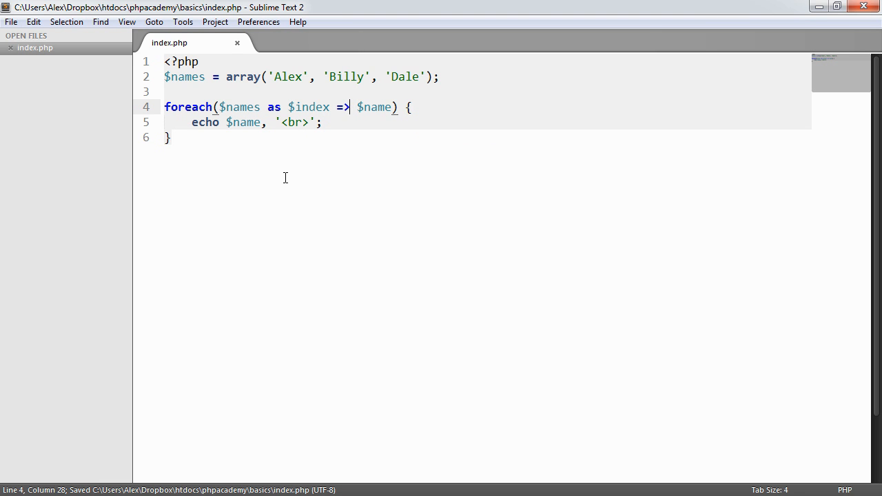
click(289, 107)
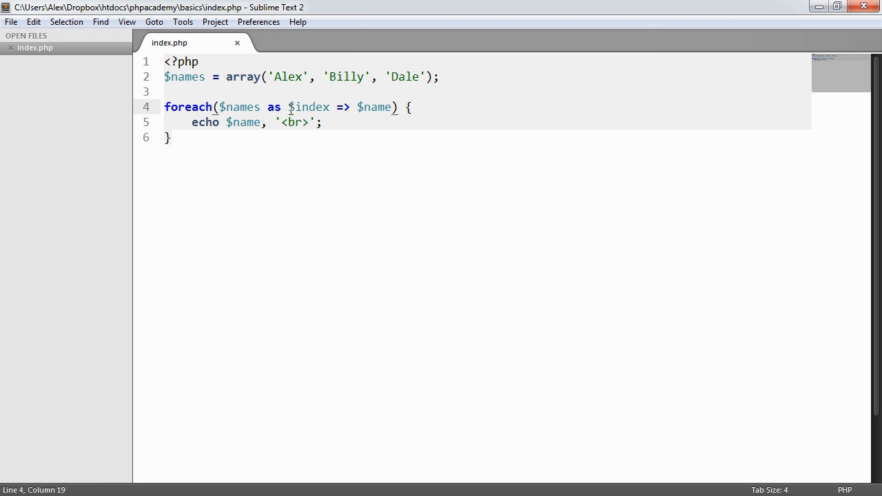
double_click(310, 107)
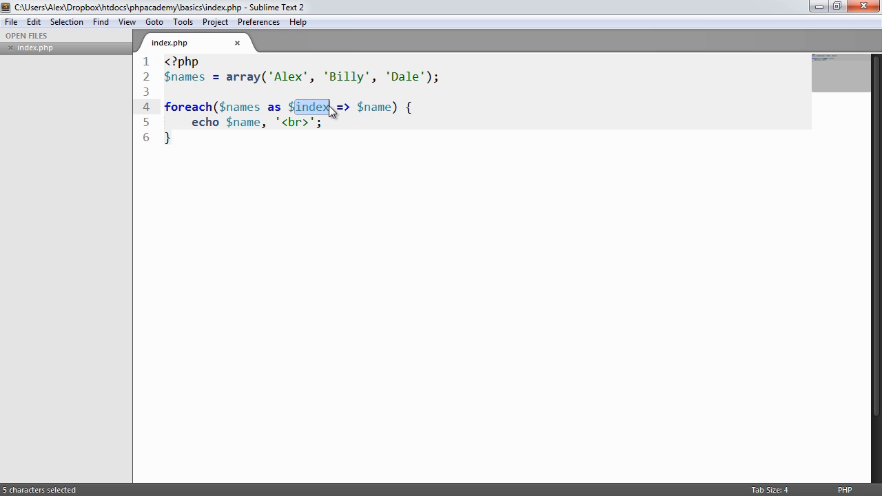
key(ctrl+s)
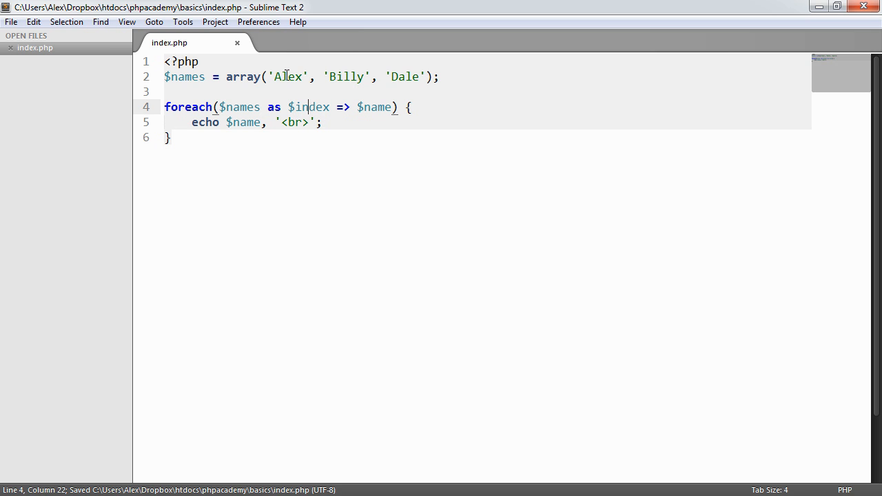
- Prefix the echo with $index + 1 and '. ' so names print numbered from 1, and save
double_click(405, 77)
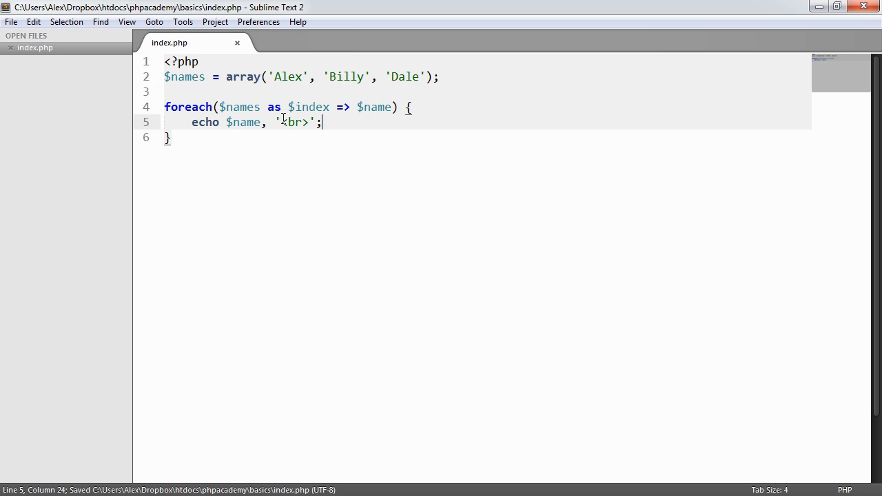
text($index,)
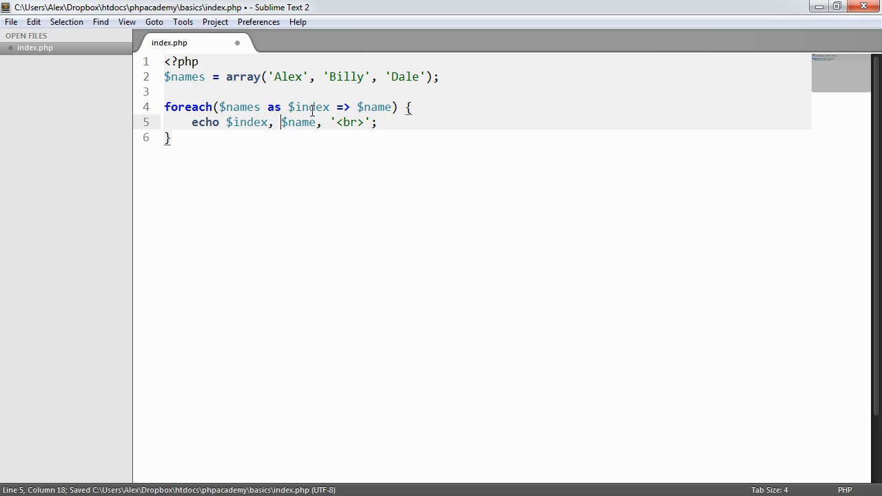
text('. ')
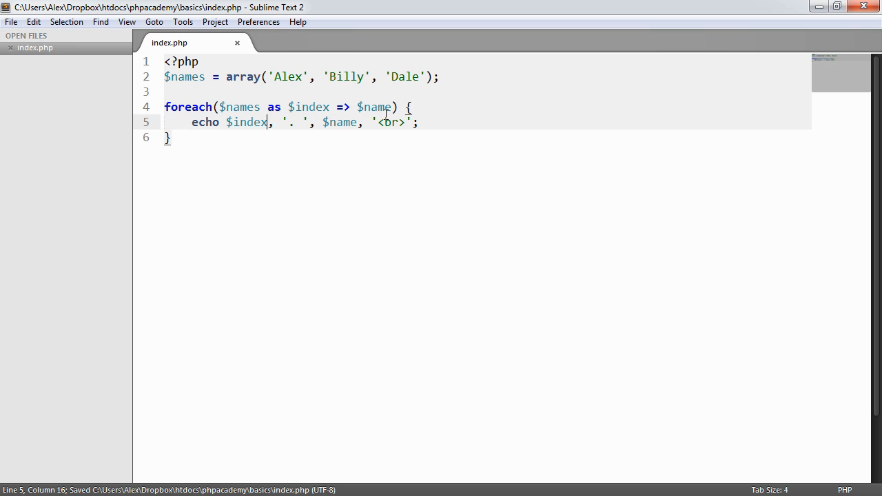
text(+ 1)
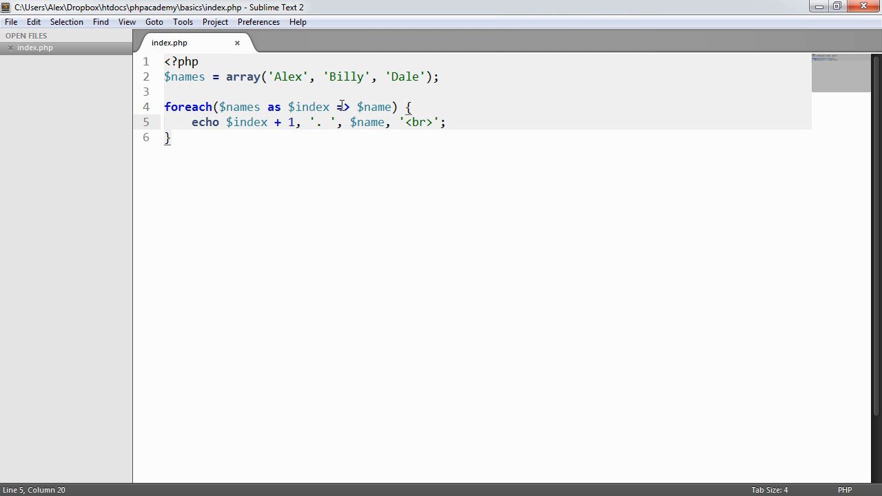
key(ctrl+s)
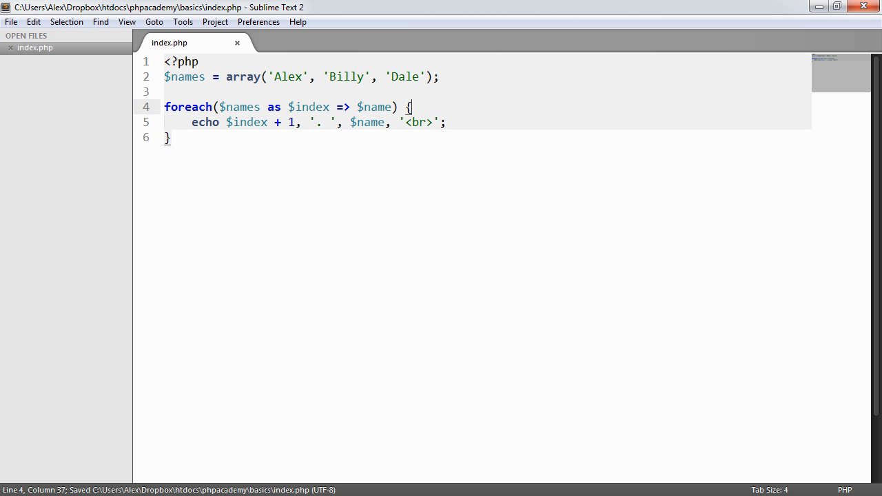
click(447, 121)
text(if() {)
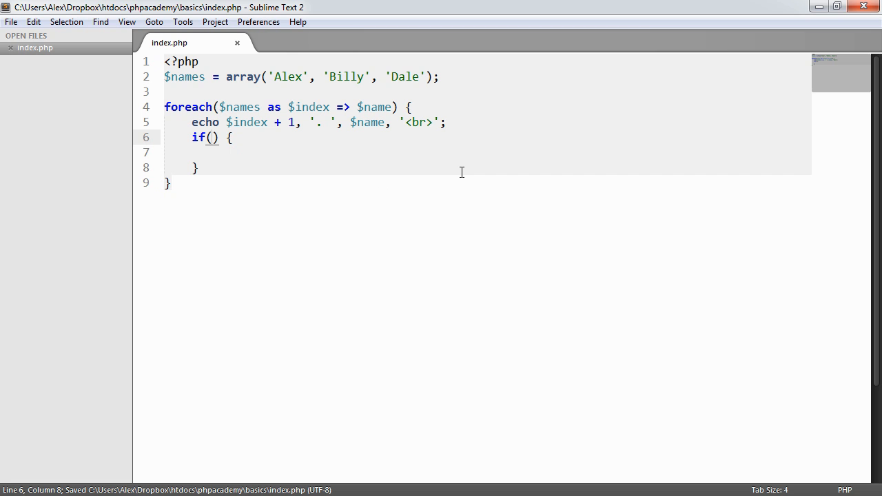
- Fill the if condition with $index !== count($names) inside the loop
text($index !==)
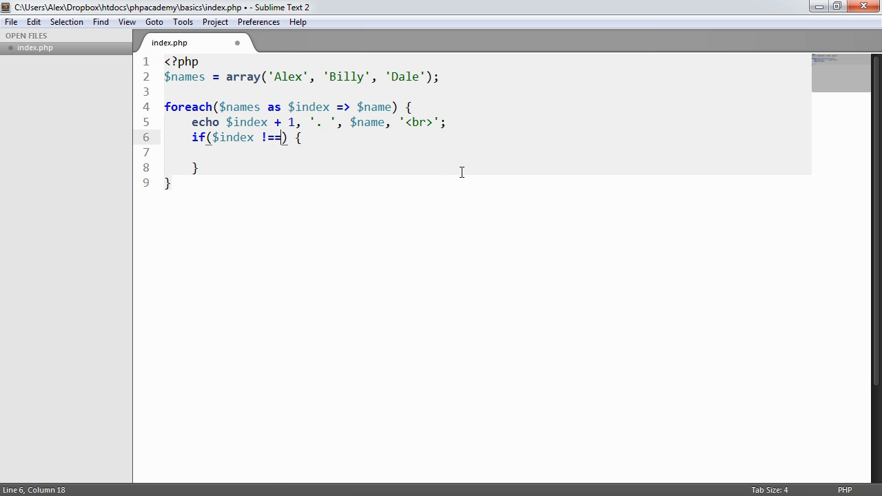
text(count())
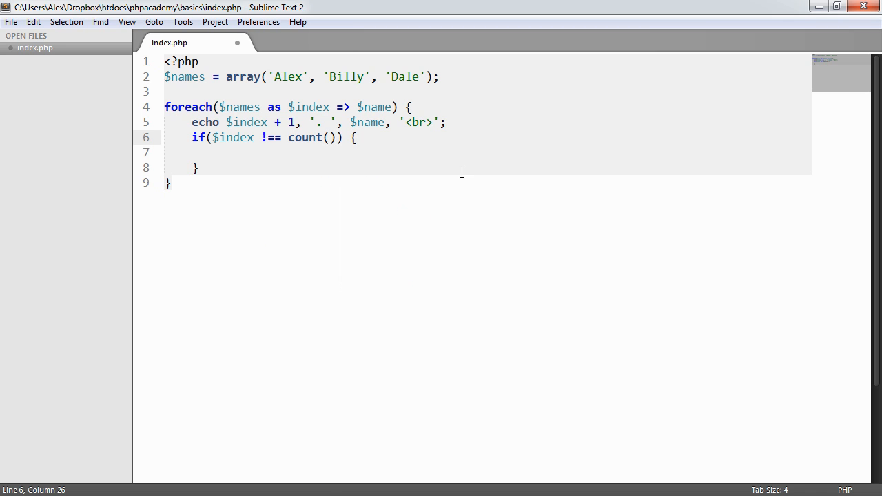
text($names)
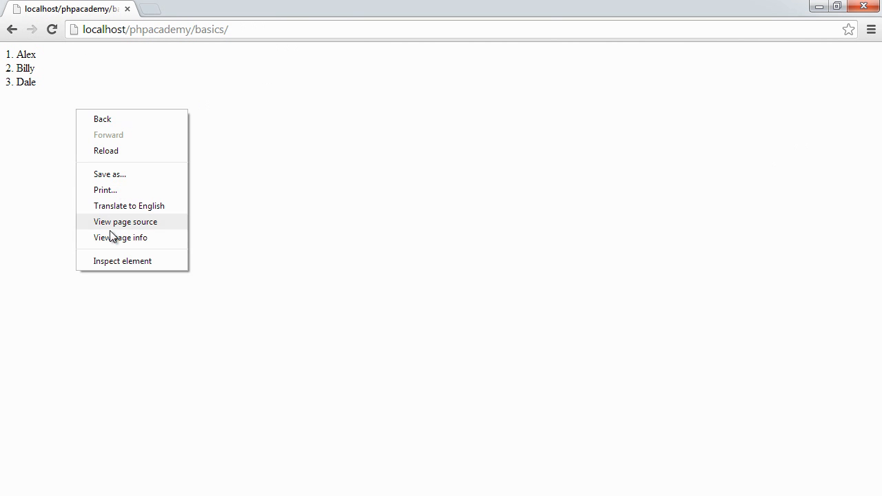
- Check the page source shows 1. Alex<br>2. Billy<br>3. Dale, then close the source view
click(48, 83)
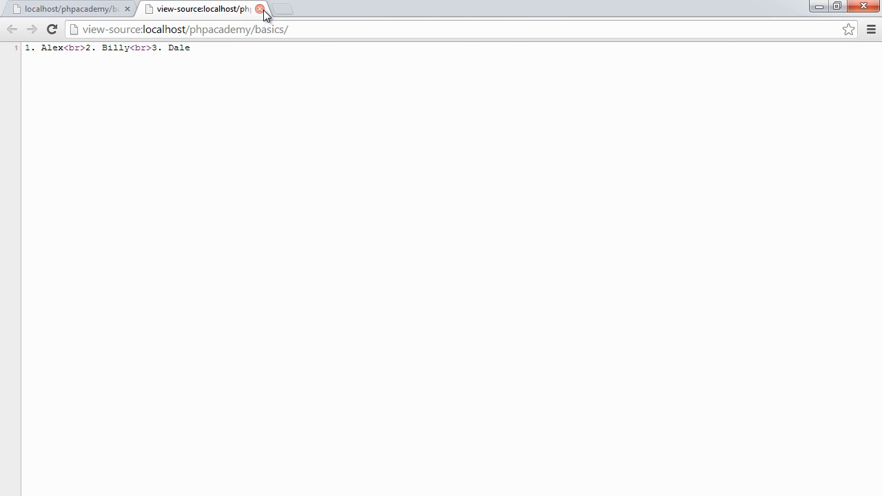
click(259, 8)
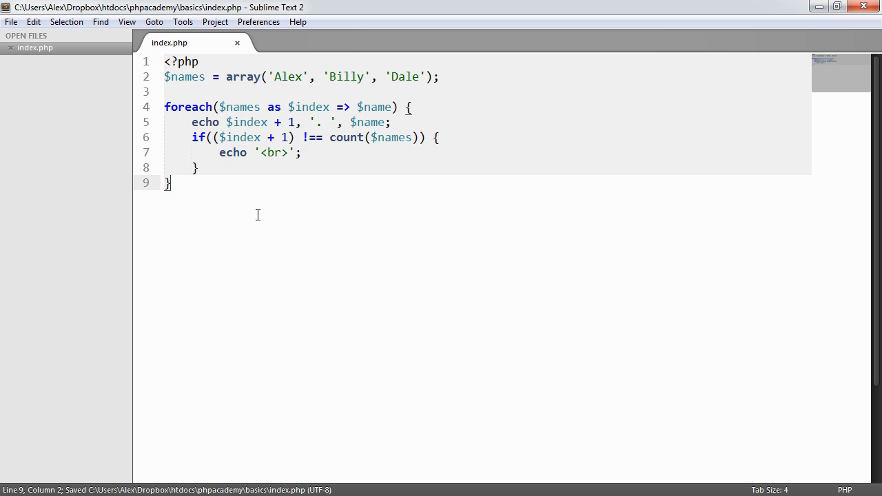
mouse_move(273, 277)
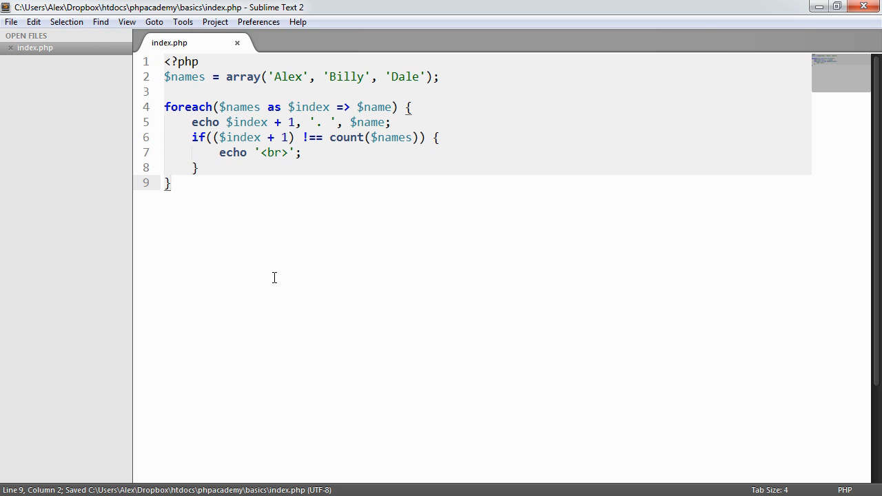